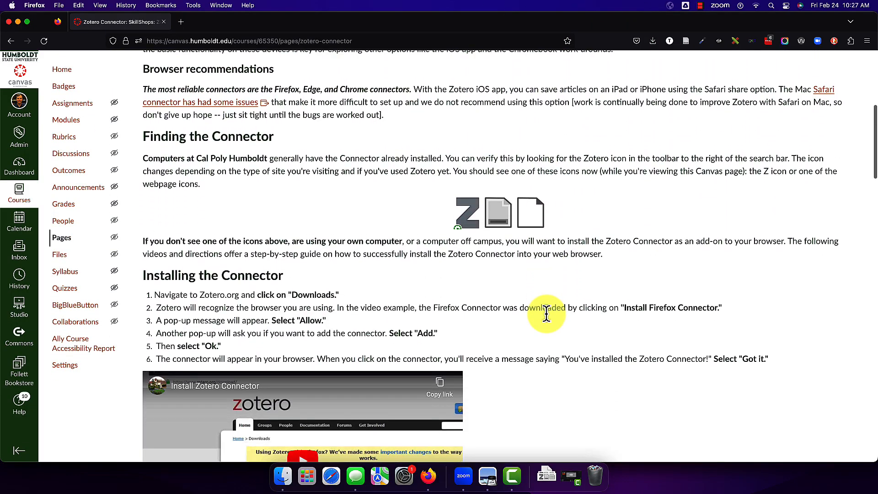
Step: Scroll the Canvas guide down to the 'Installing the Connector' section and tutorial video
scroll("down", 3)
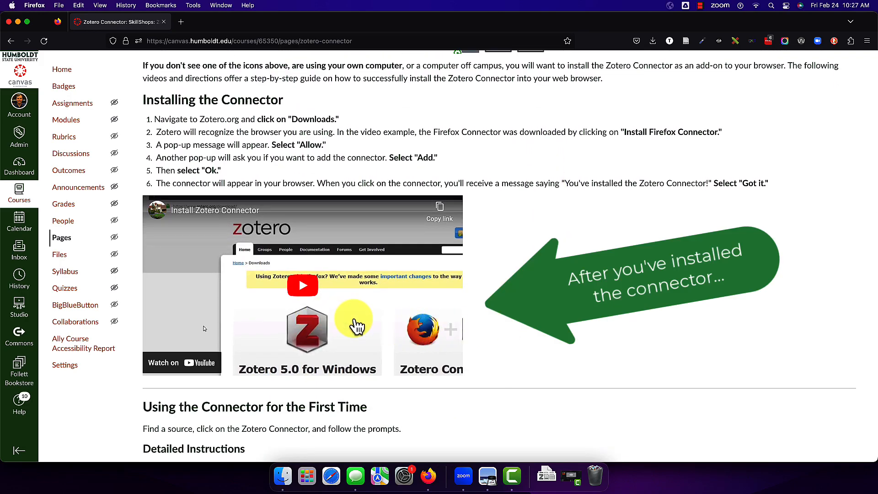
scroll("down", 3)
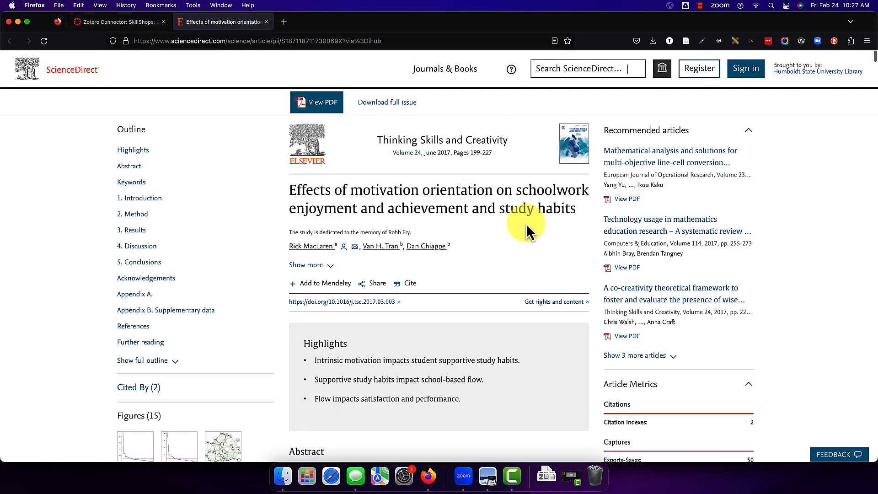
mouse_move(381, 249)
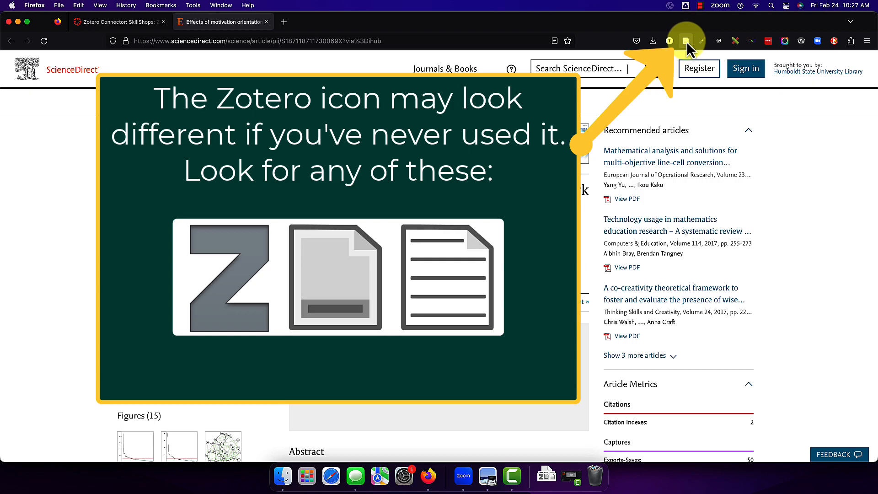
Step: Save the article with the Zotero Connector, choosing 'Enable Saving to Online Library'
left_click(685, 40)
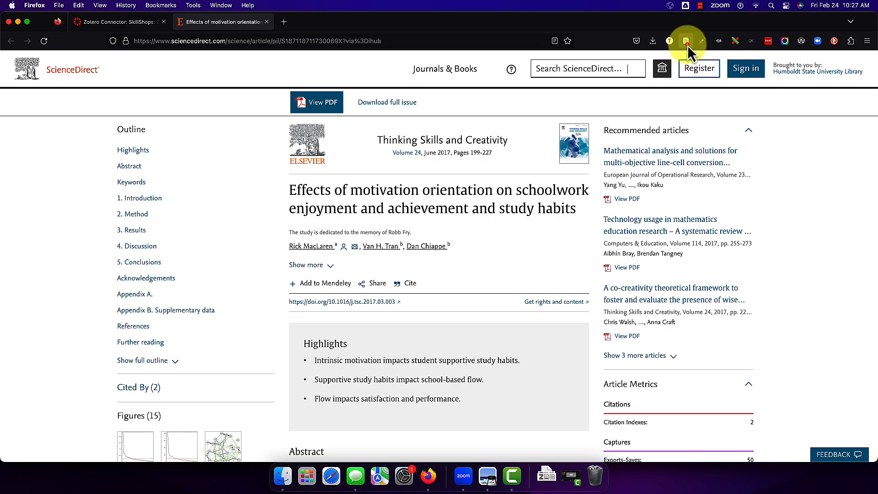
left_click(685, 40)
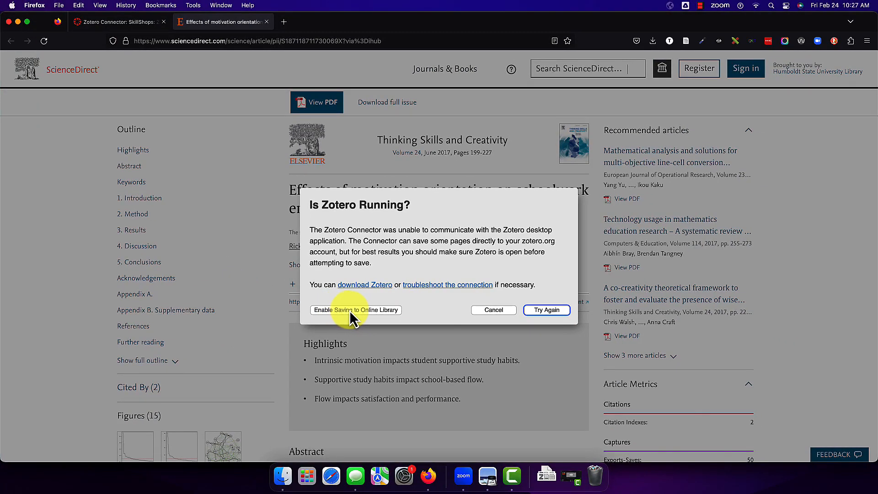
left_click(355, 310)
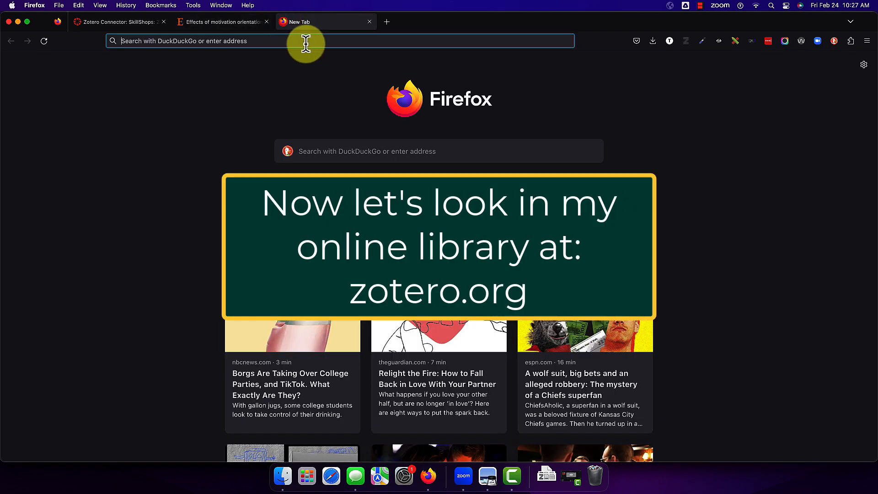
type("https://www.zotero.org")
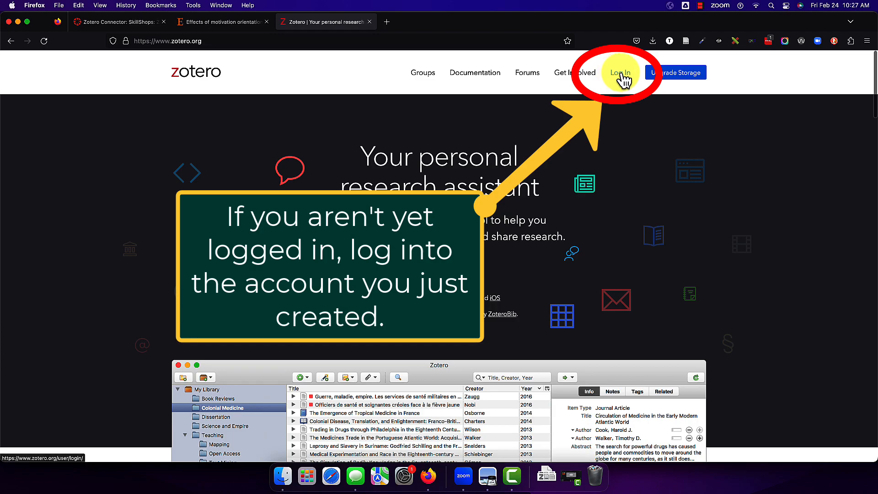
left_click(620, 72)
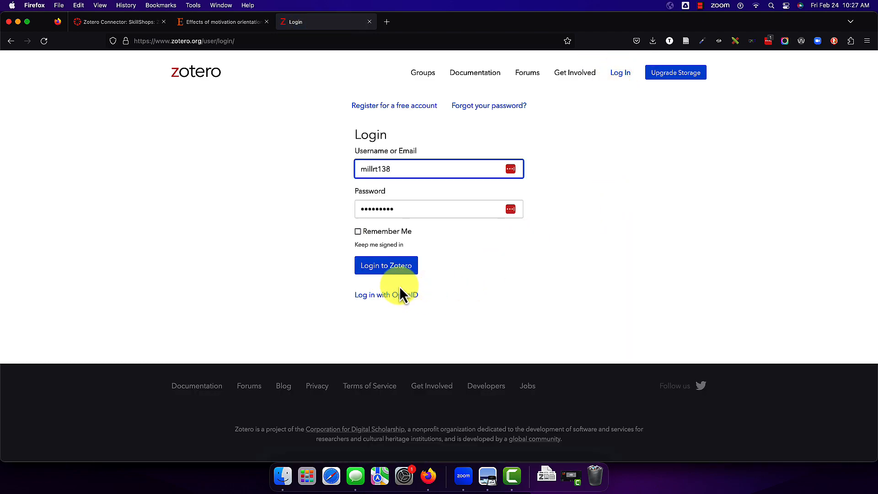
Step: Sign in to the Zotero account to reach My Library with the saved article
left_click(386, 265)
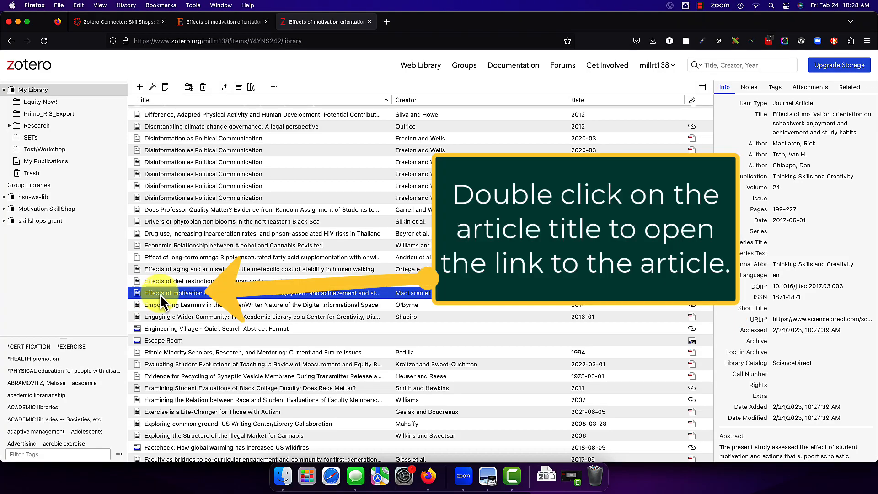
double_click(179, 293)
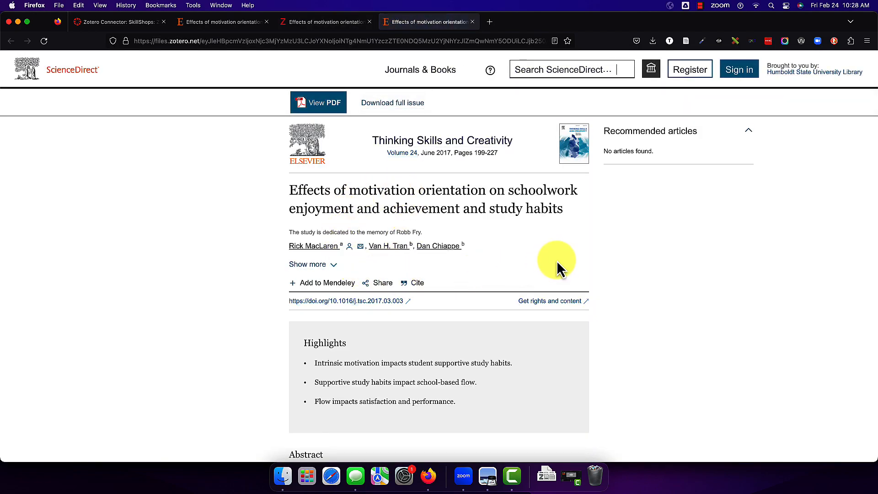
left_click(322, 22)
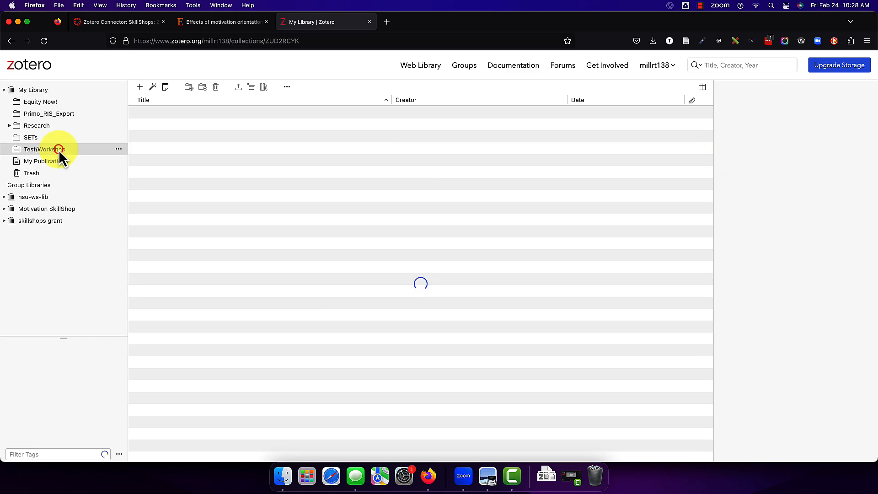
Step: Show the Test/Workshop collection holding the motivation orientation article
left_click(44, 149)
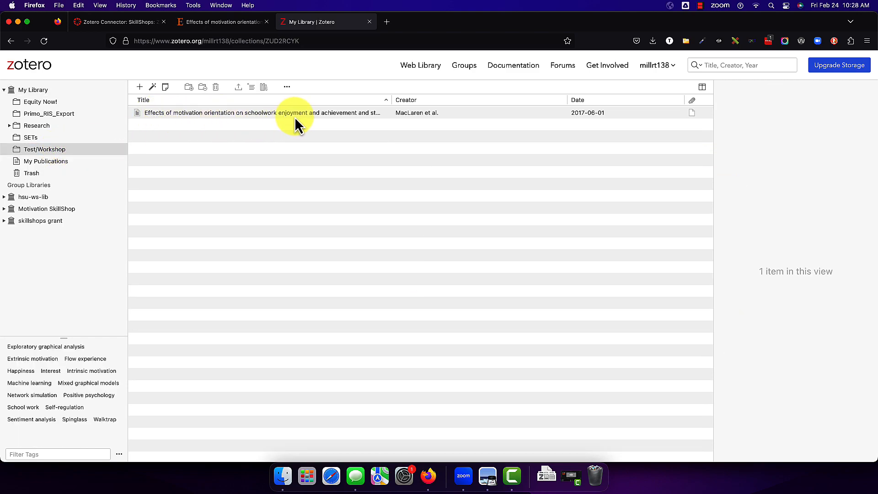